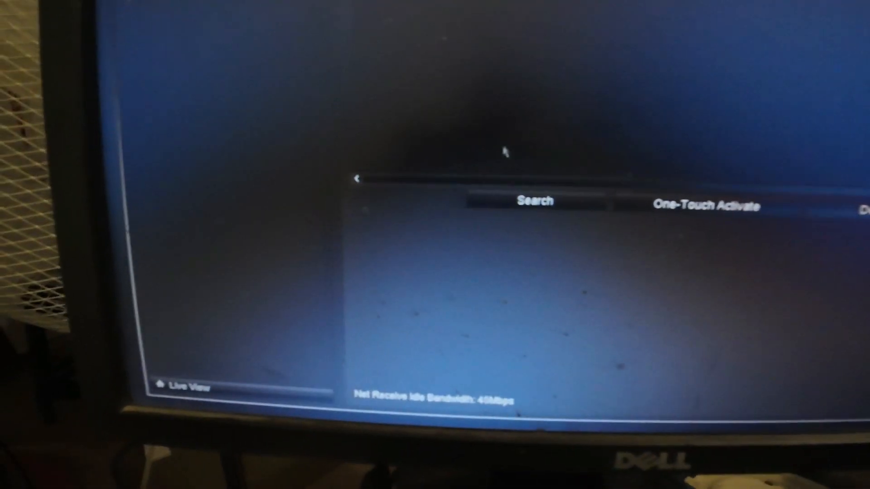
Step: Start an SADP network search for IP cameras from Camera Management
{"action": "left_click", "coordinate": [534, 201]}
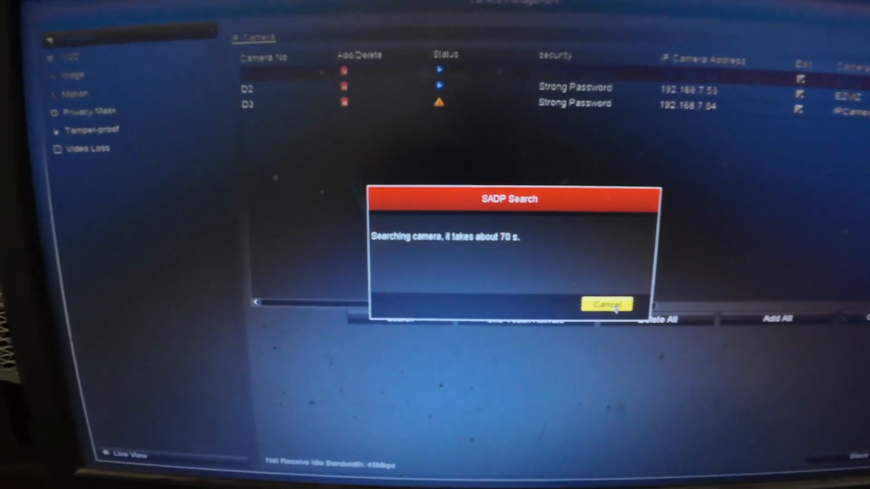
Step: Cancel the running search and confirm deleting camera D3, which fails as network unreachable
{"action": "left_click", "coordinate": [606, 304]}
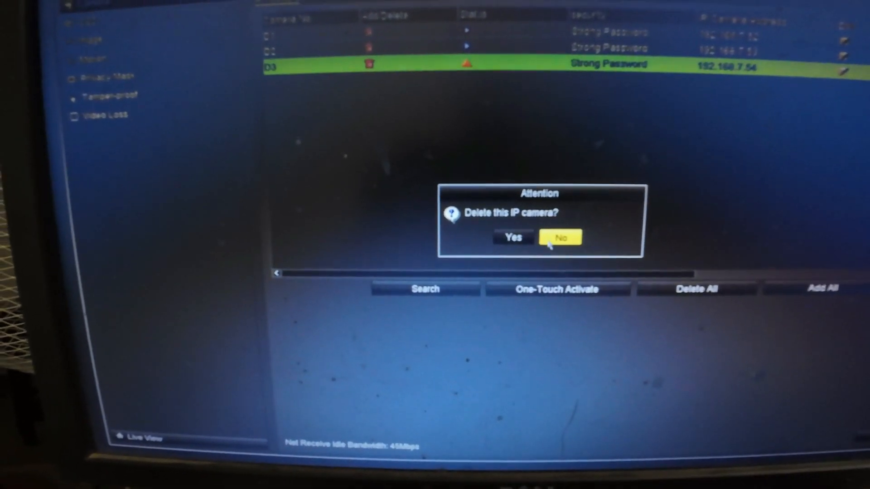
{"action": "left_click", "coordinate": [559, 237]}
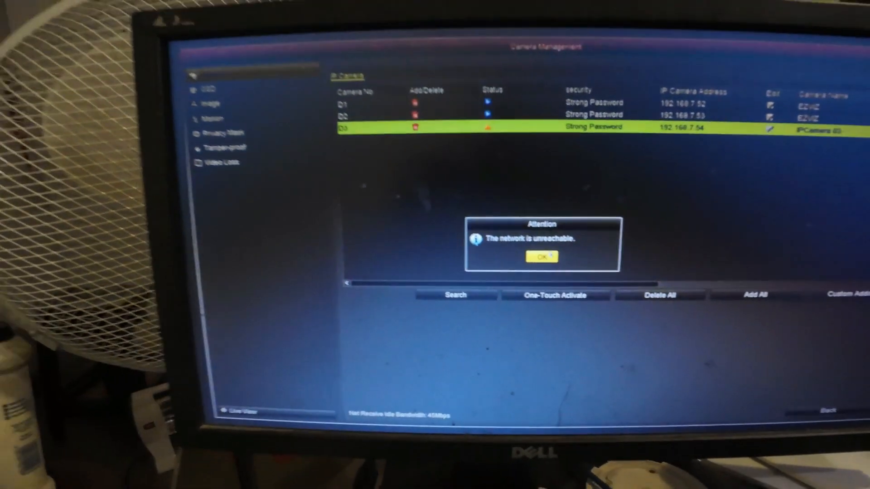
Step: Acknowledge the notice, delete camera D3 leaving D1 and D2, and start a new SADP search
{"action": "left_click", "coordinate": [541, 257]}
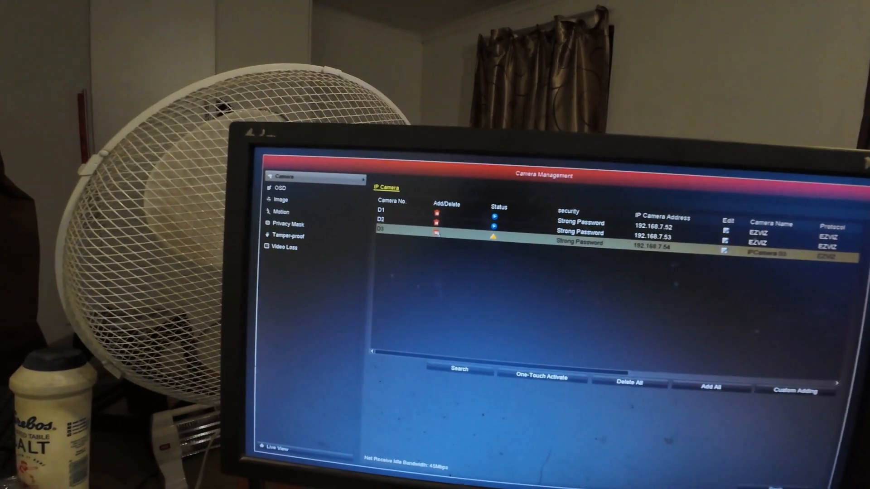
{"action": "left_click", "coordinate": [436, 234]}
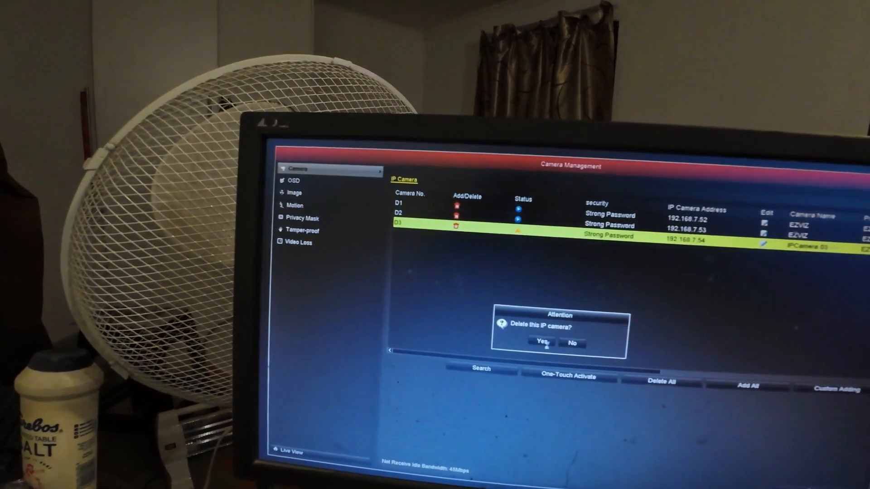
{"action": "left_click", "coordinate": [540, 340]}
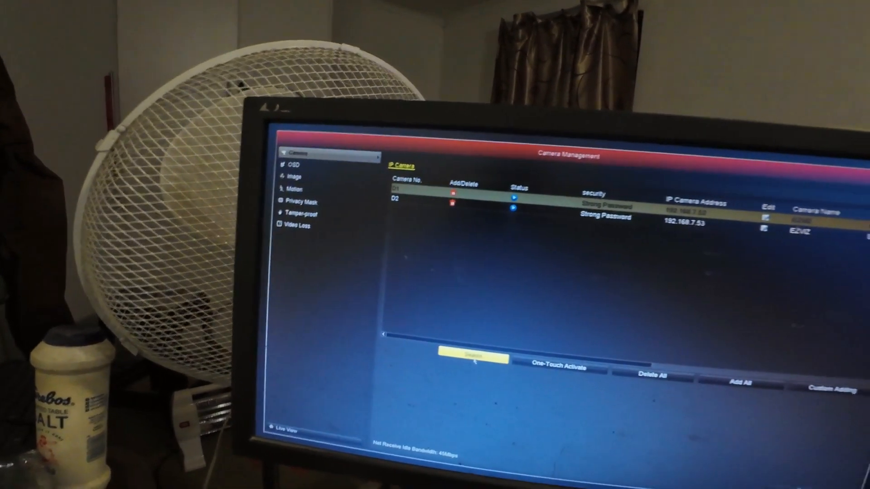
{"action": "left_click", "coordinate": [471, 359]}
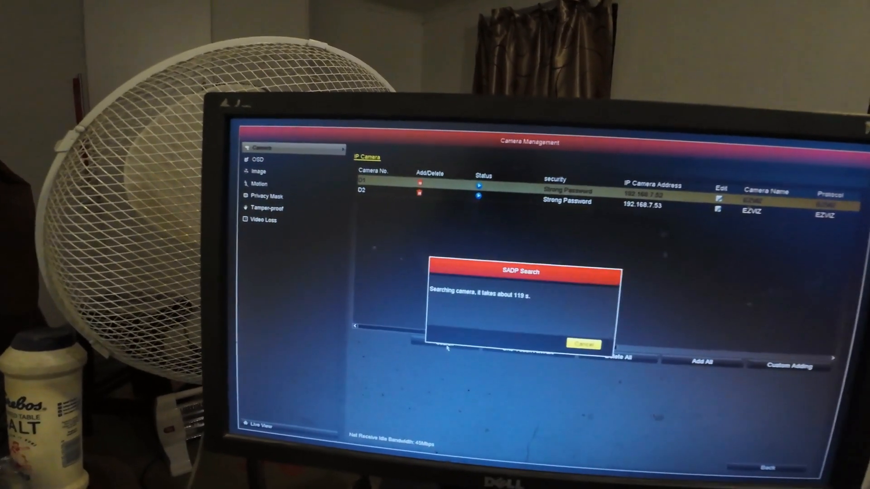